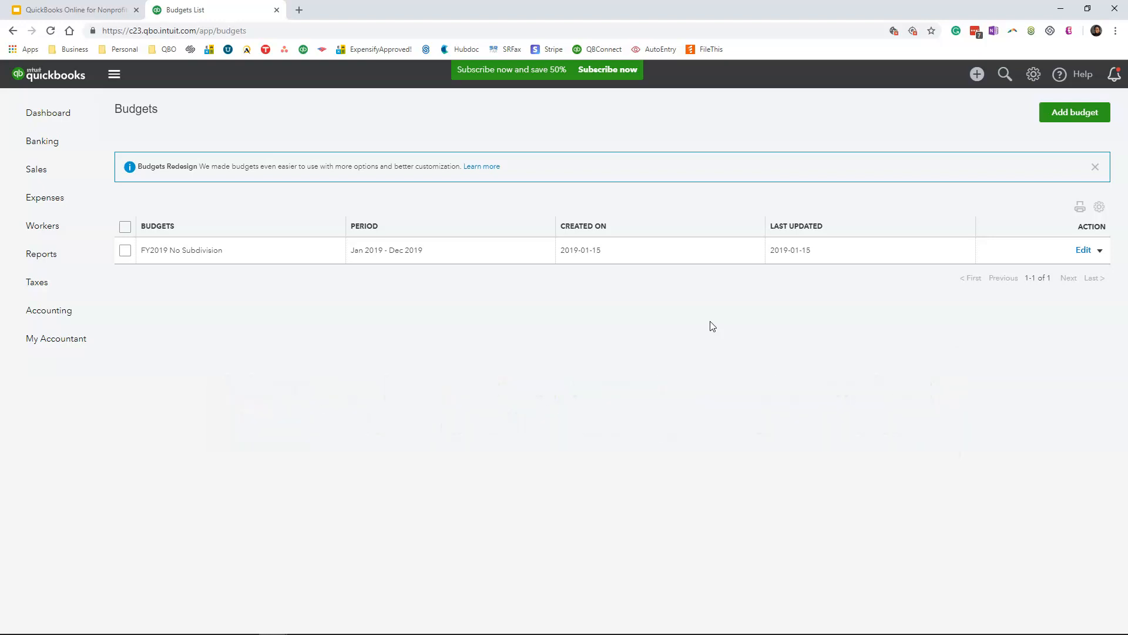
Add a budget named 'FY2019 Budget by Customer' with a Yearly interval and Pre-fill left at No
left_click(1033, 74)
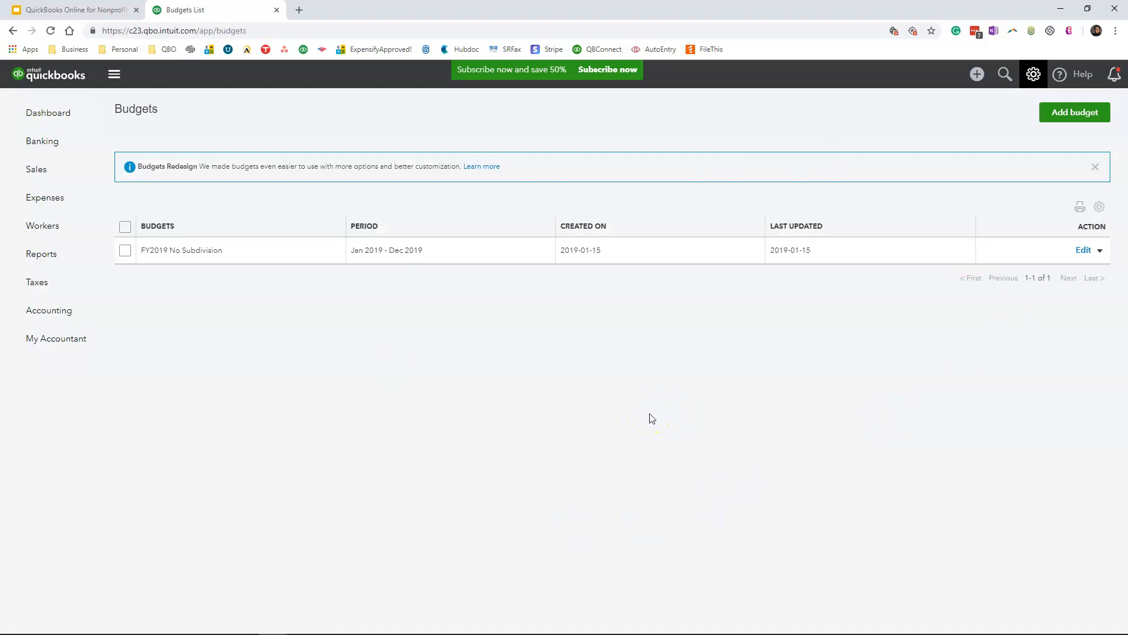
mouse_move(909, 189)
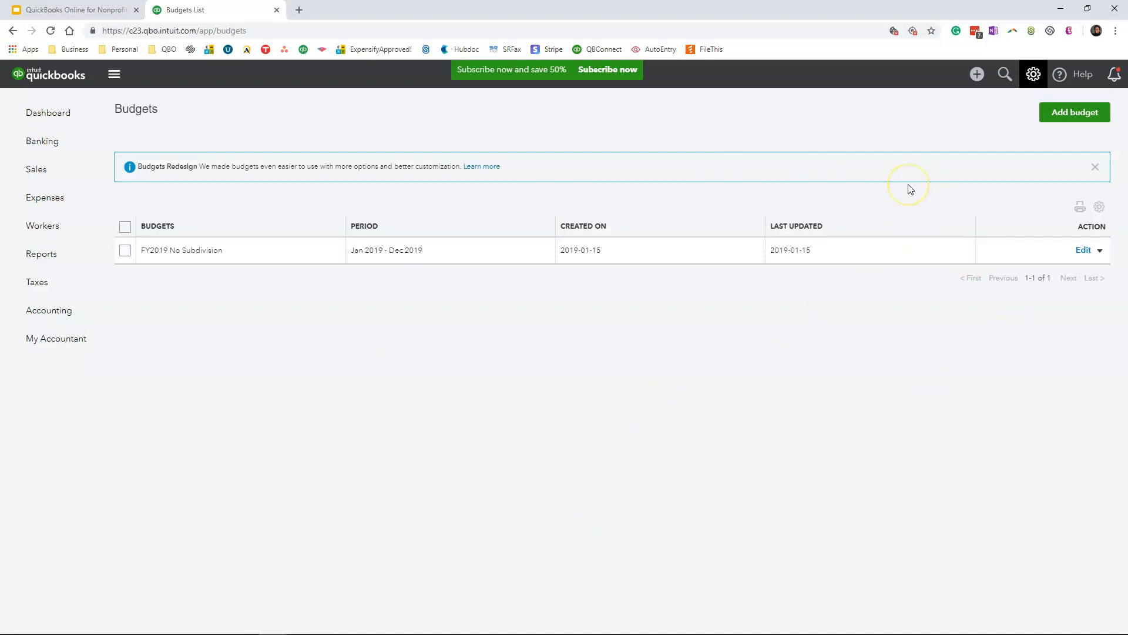
mouse_move(1073, 113)
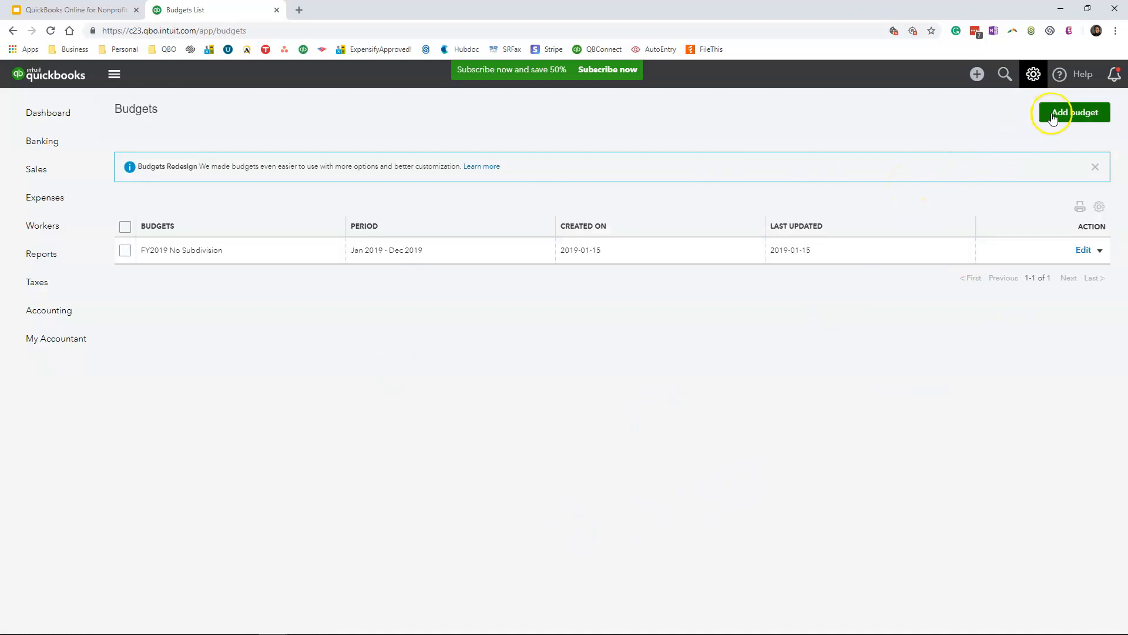
left_click(1073, 112)
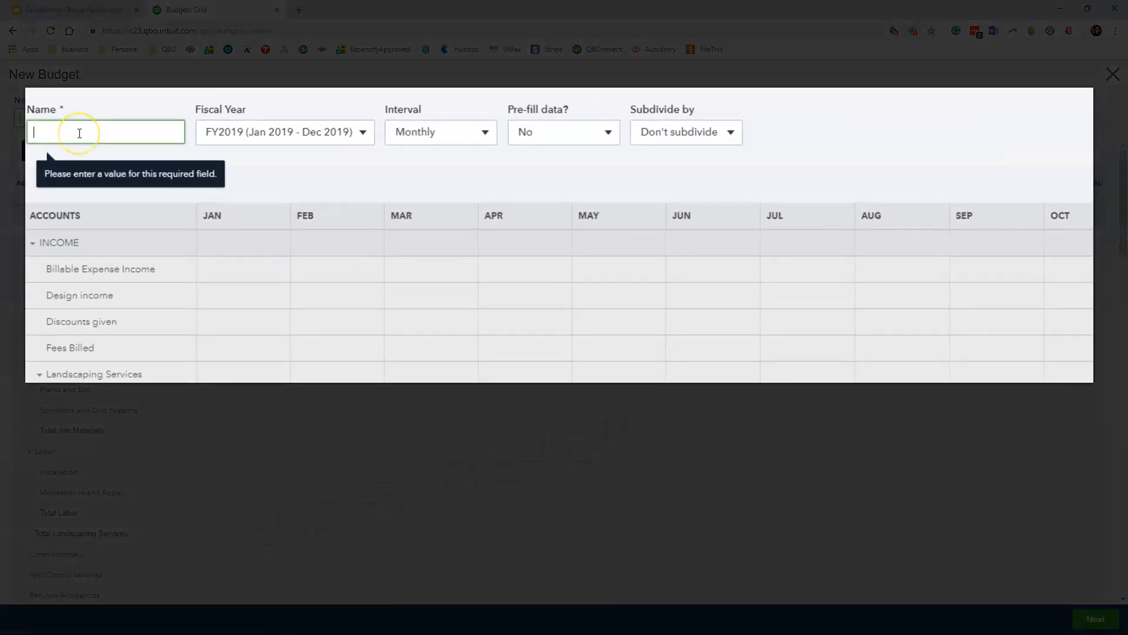
type("F")
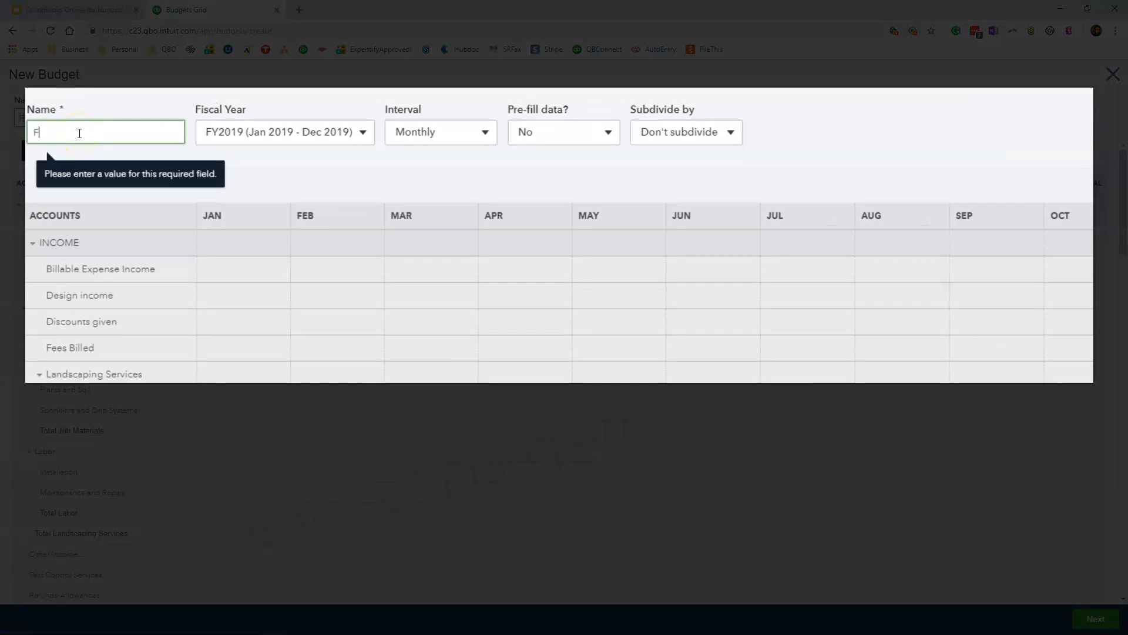
type("Y2019")
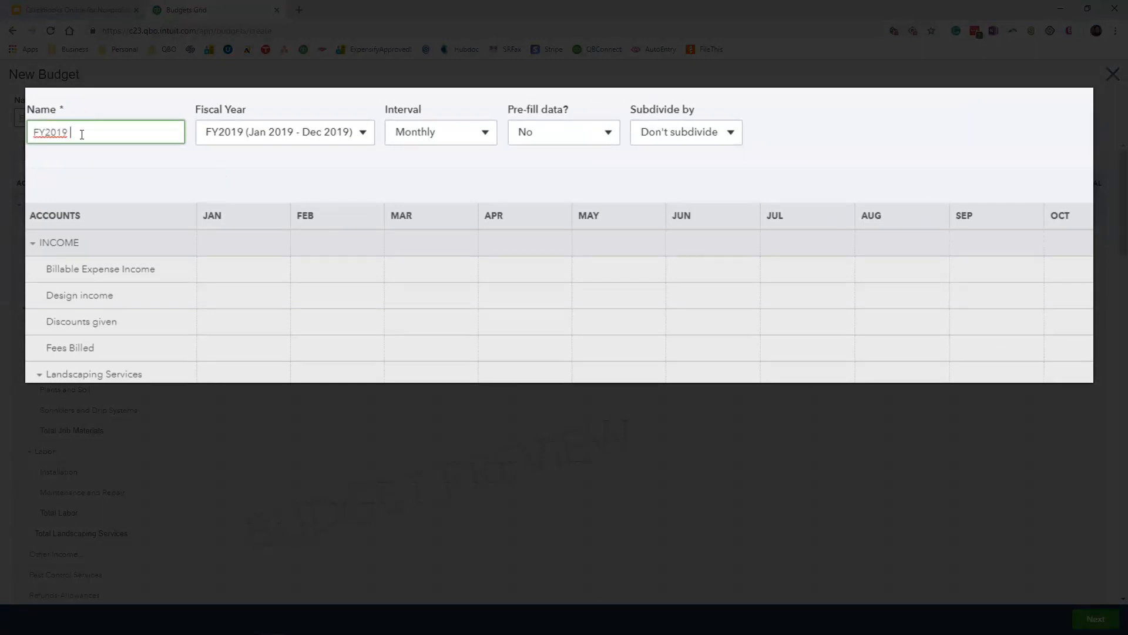
type("Budget by")
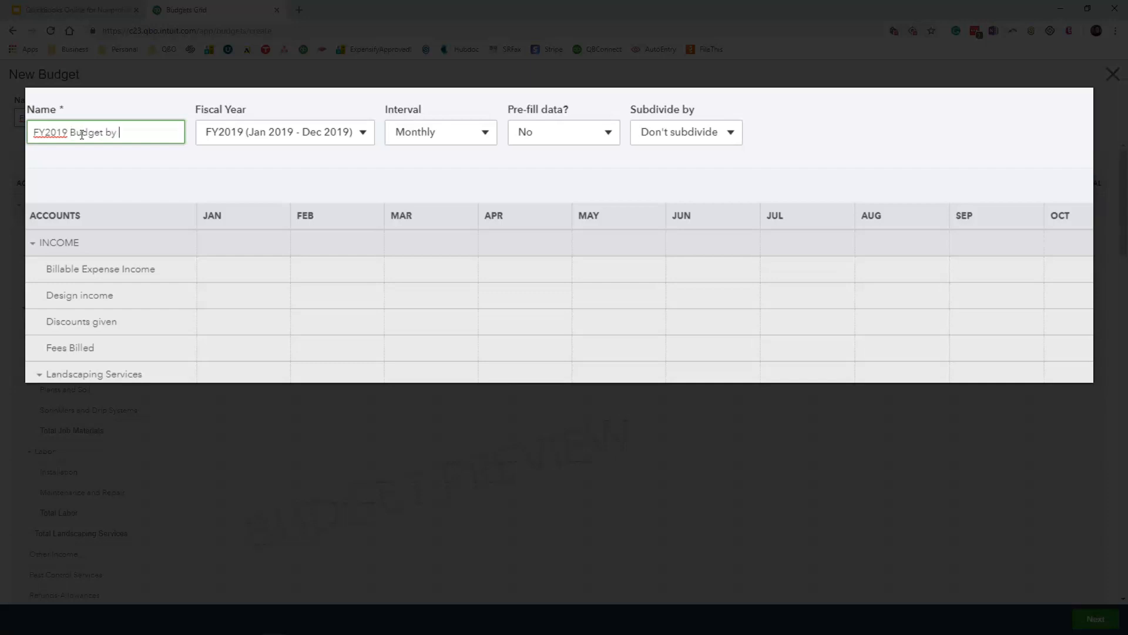
type("Customer")
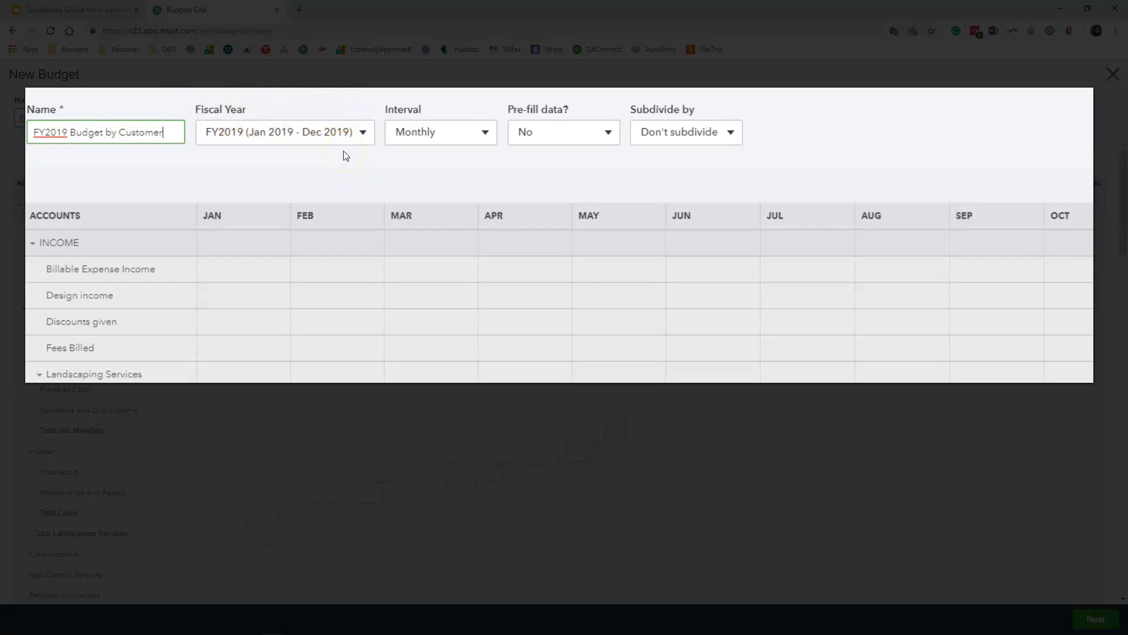
left_click(439, 131)
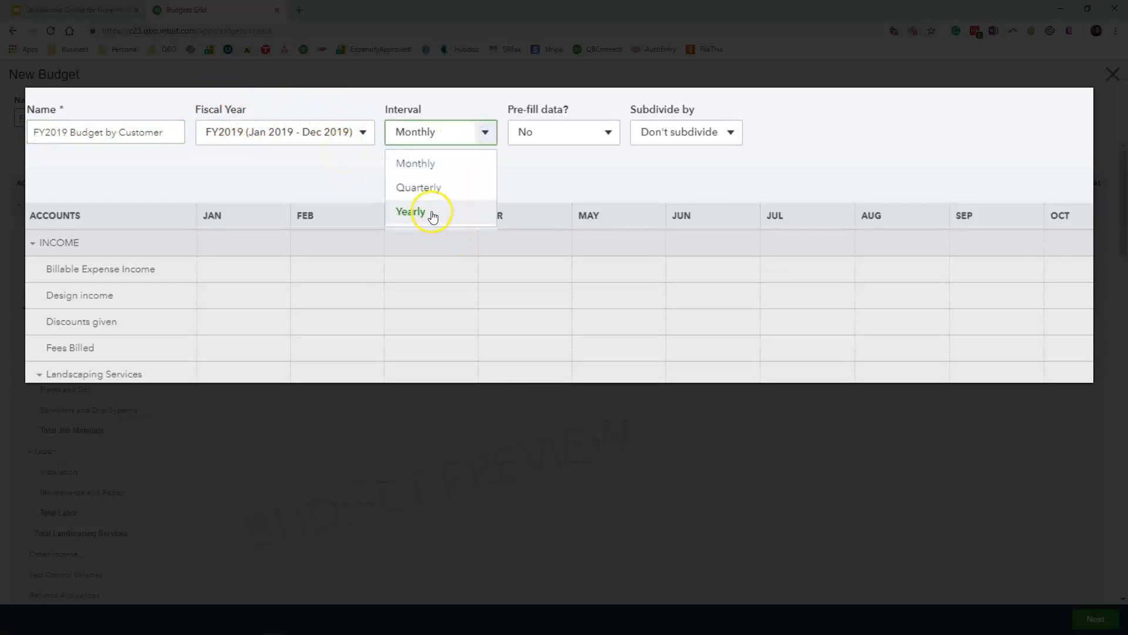
left_click(410, 212)
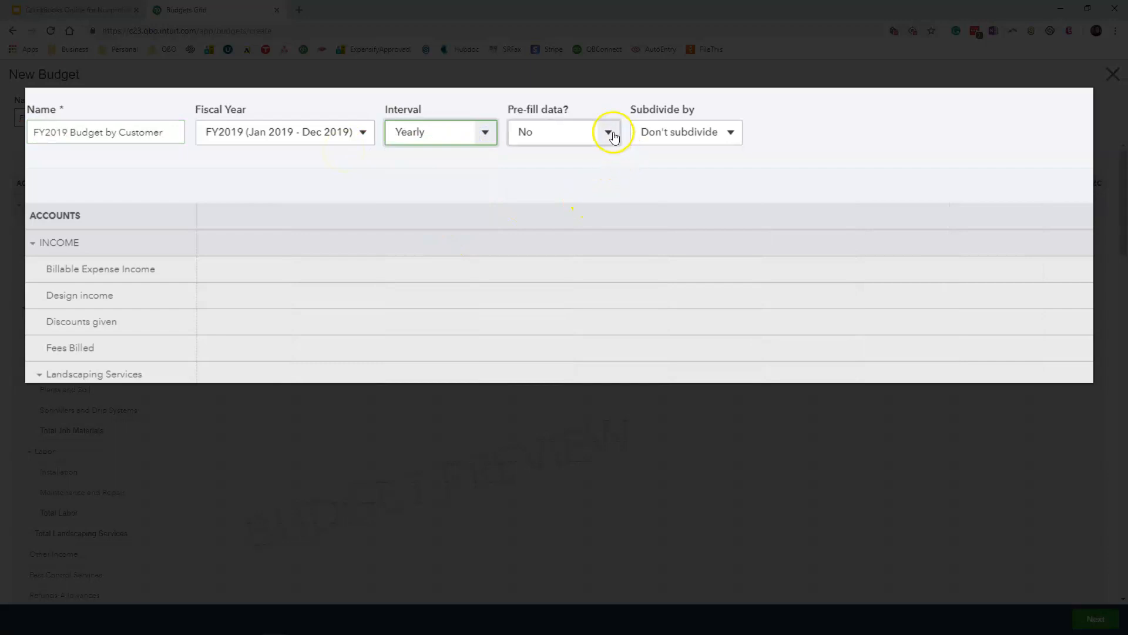
left_click(608, 131)
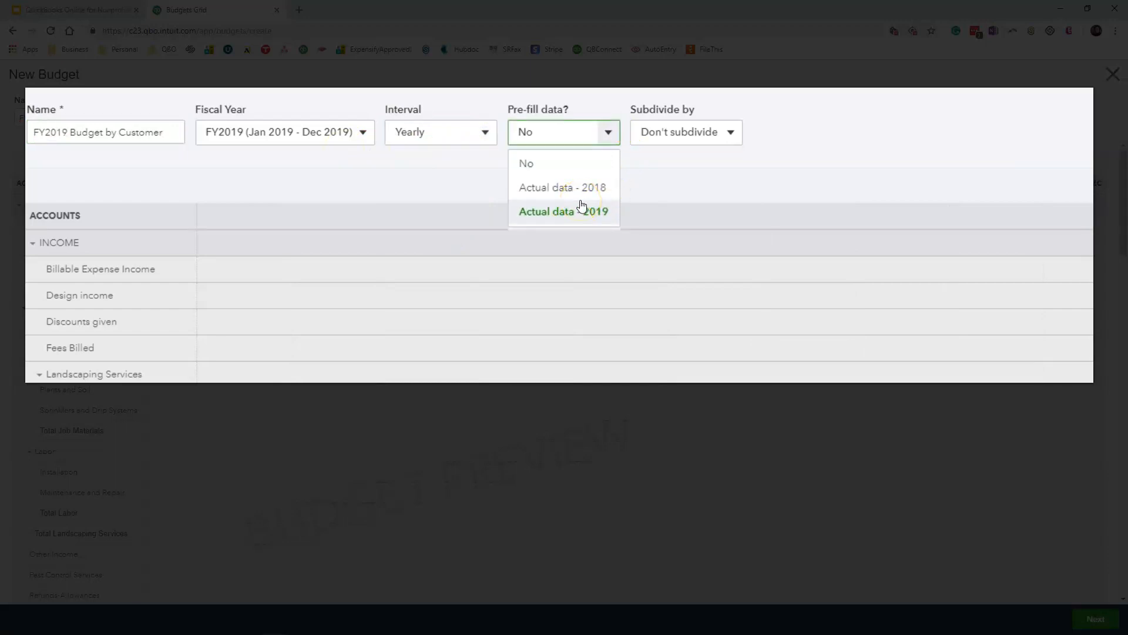
mouse_move(580, 207)
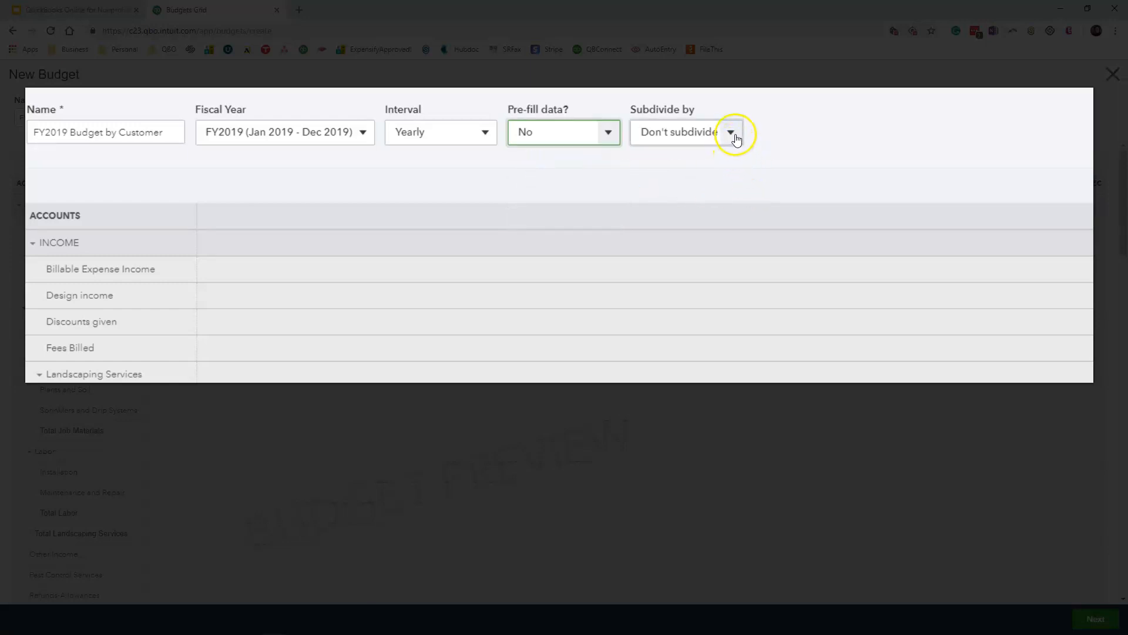
Subdivide the budget by Customer, add the Granted Foundation FY2019 project, and continue to the amounts grid
left_click(730, 132)
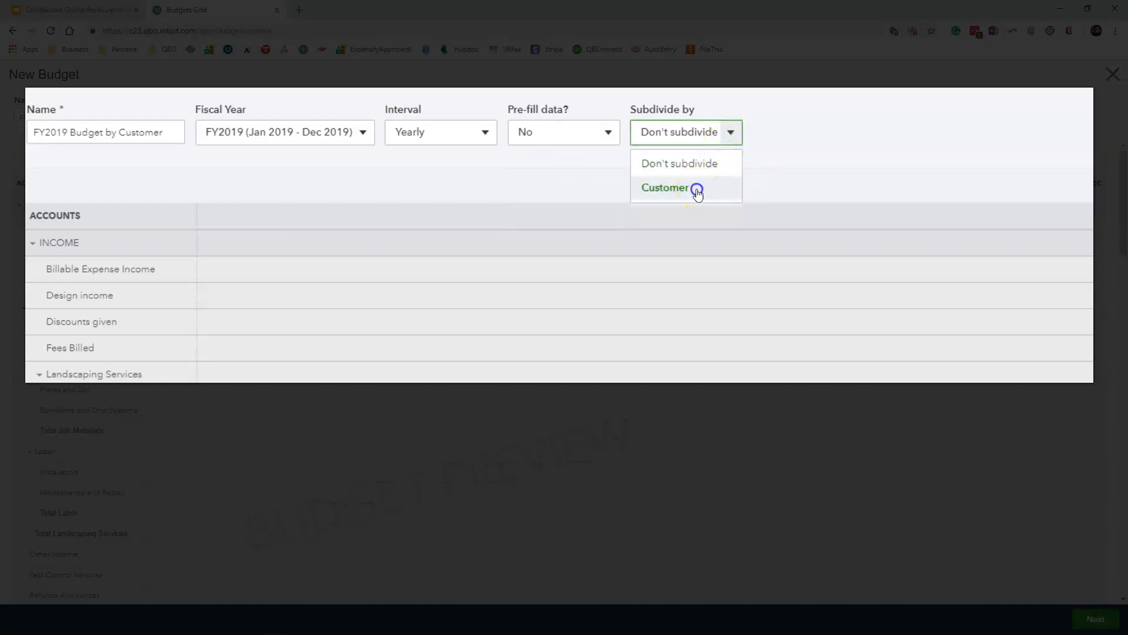
left_click(664, 186)
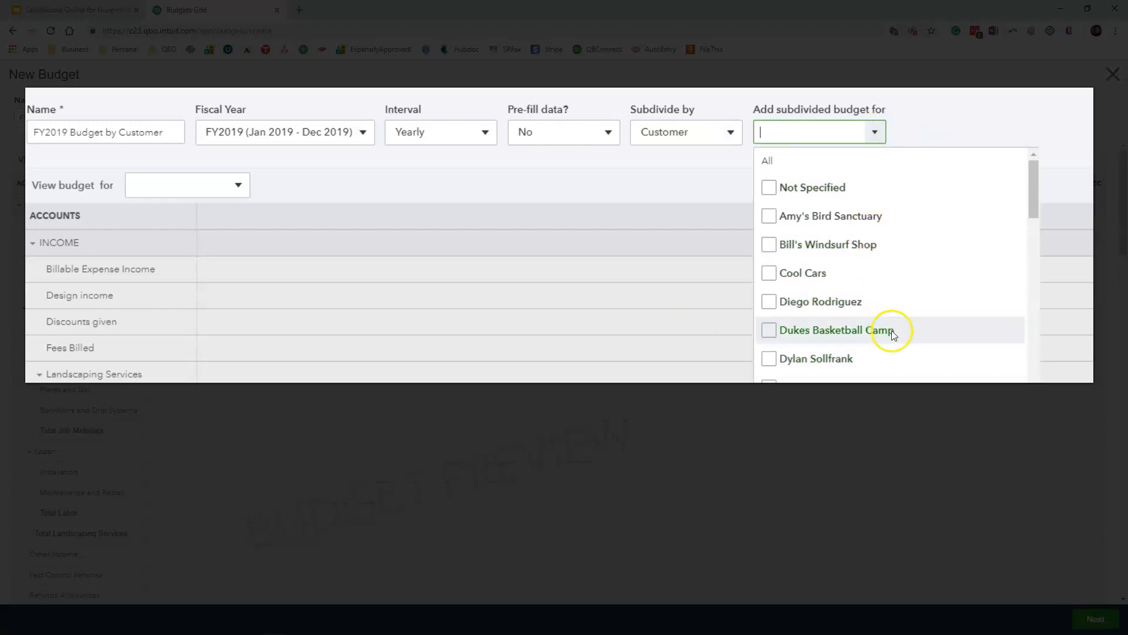
mouse_move(888, 318)
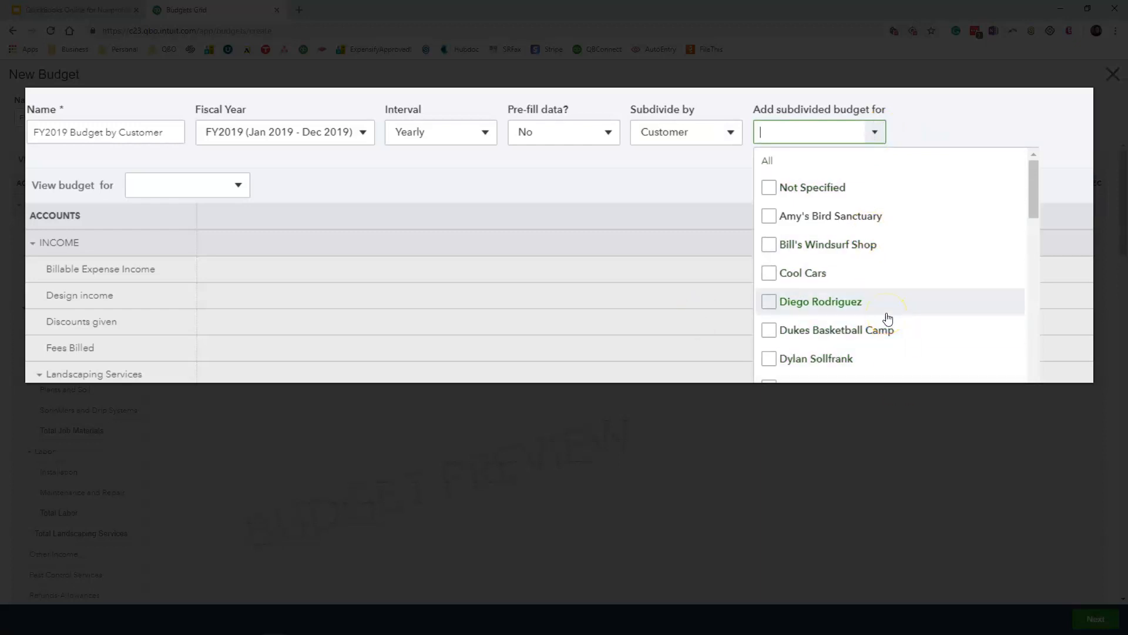
scroll("down", 3)
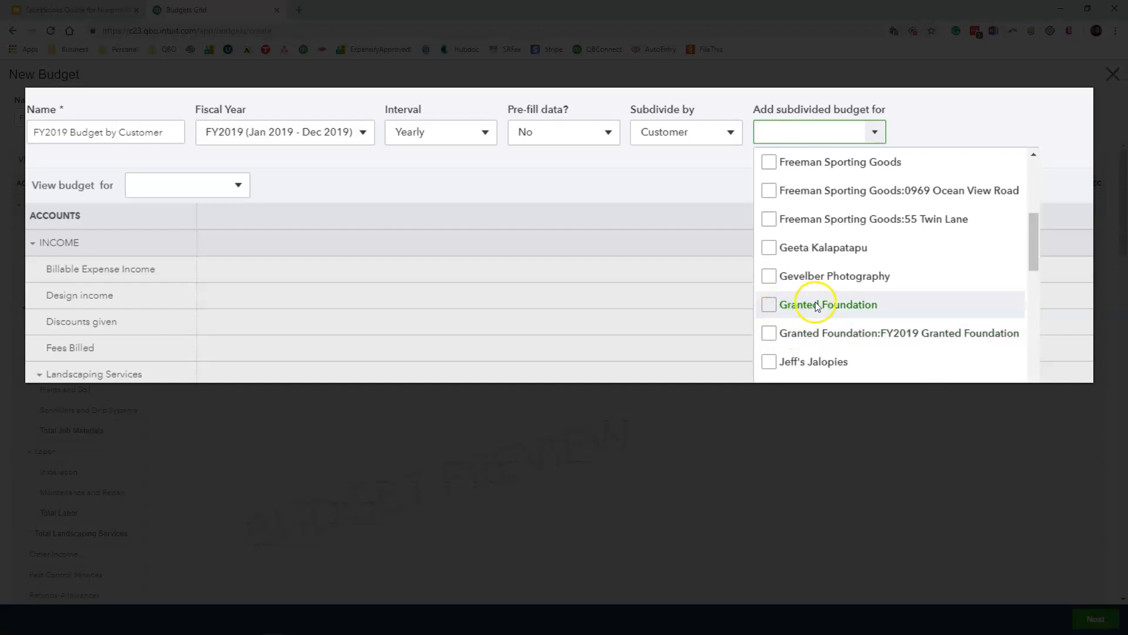
mouse_move(820, 333)
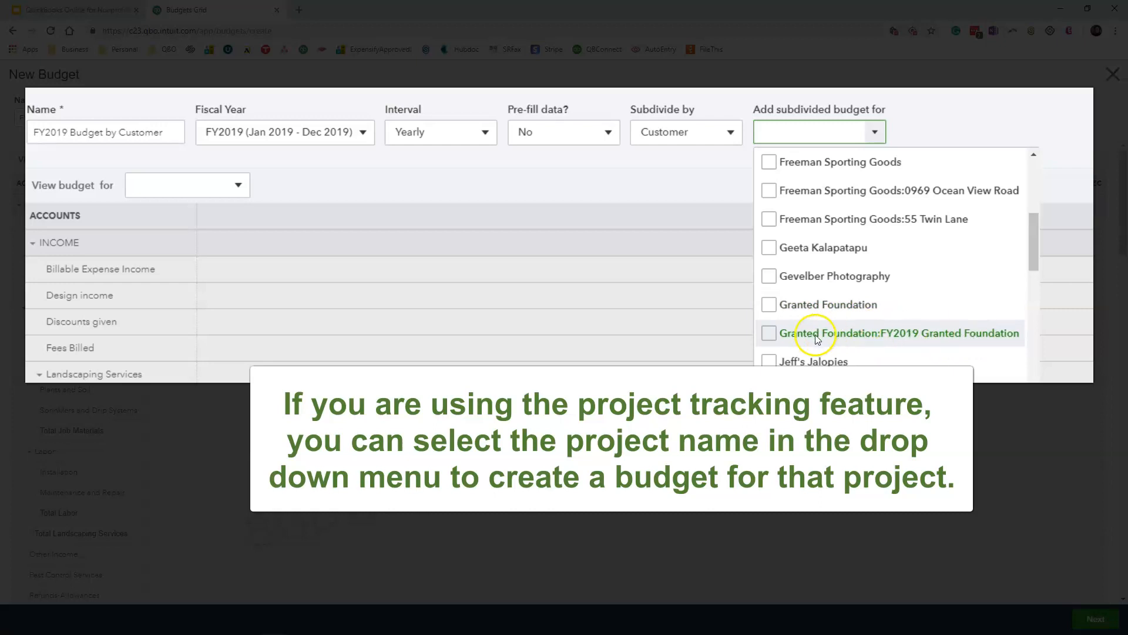
left_click(769, 333)
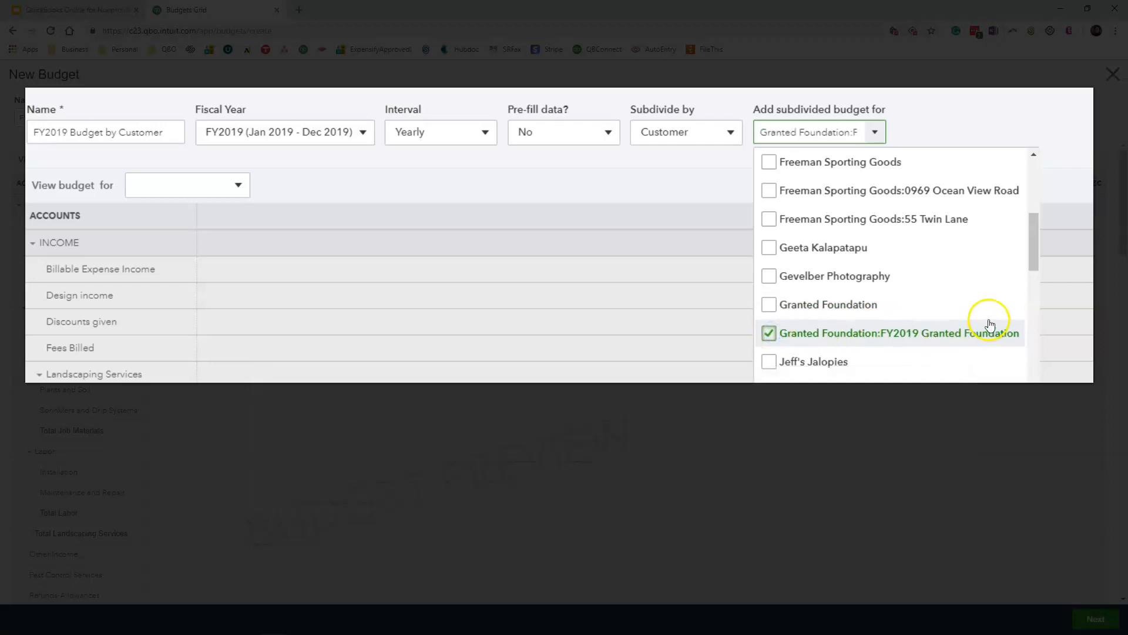
mouse_move(810, 317)
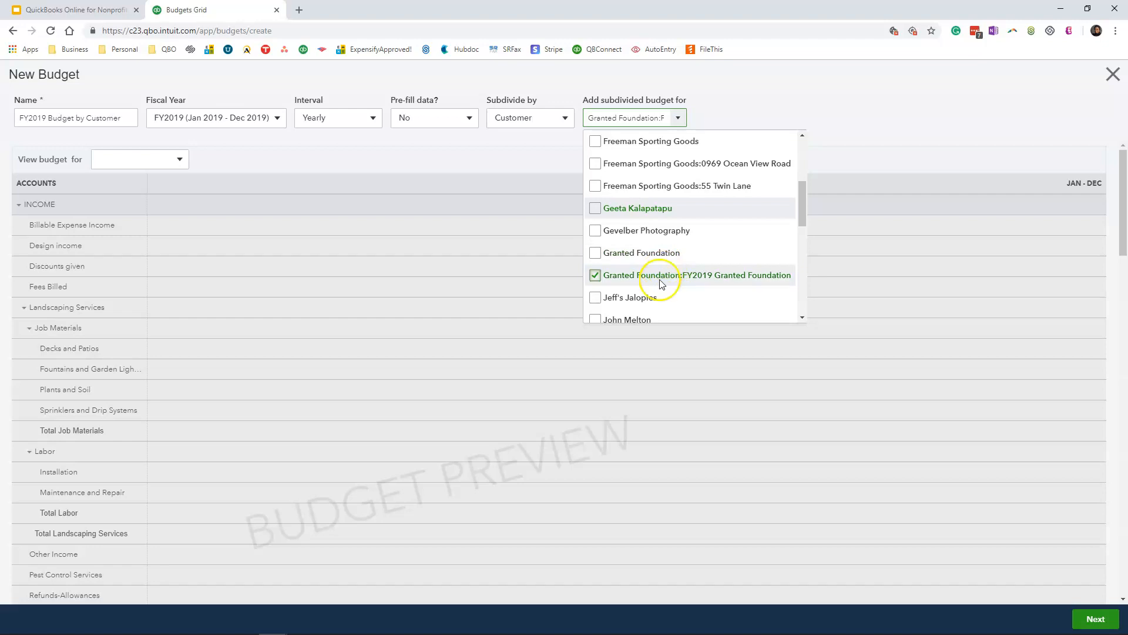
mouse_move(672, 288)
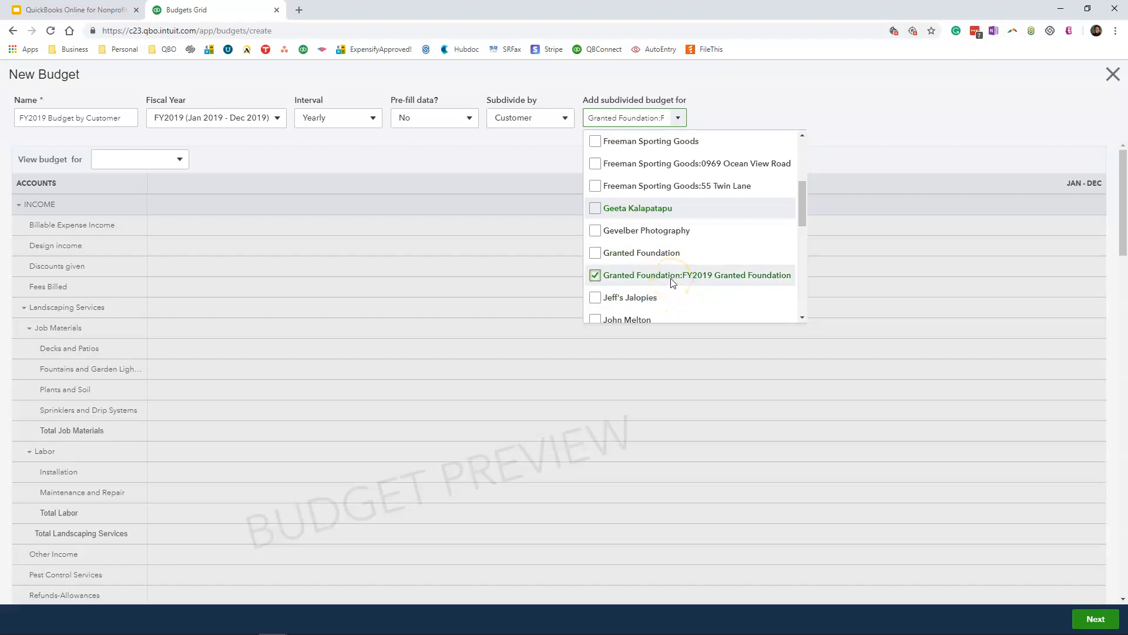
left_click(596, 275)
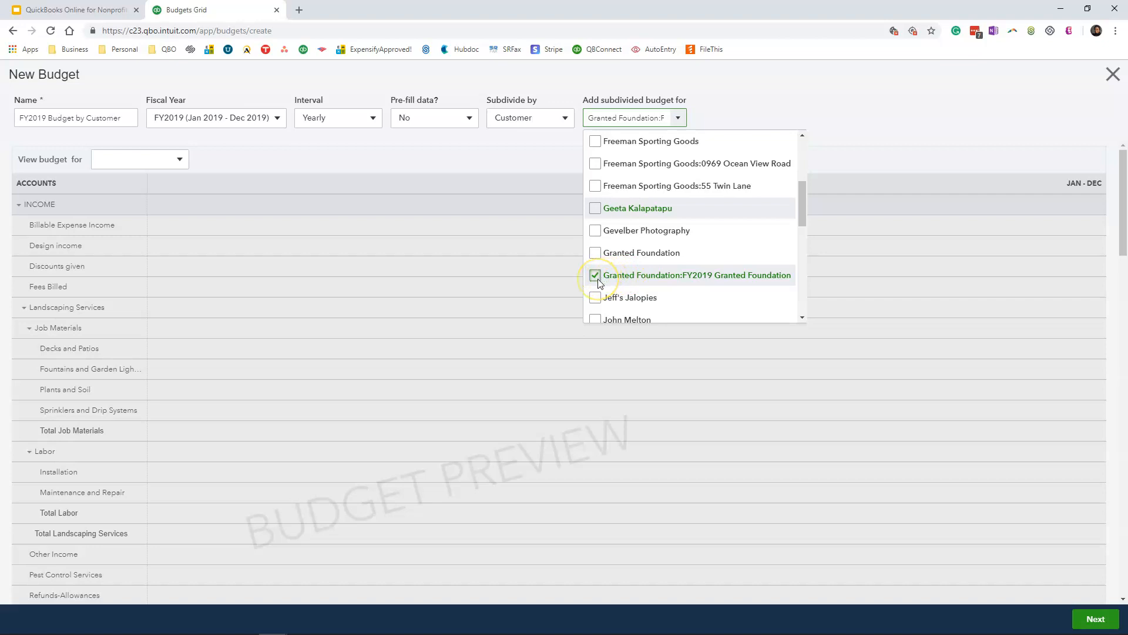
mouse_move(712, 281)
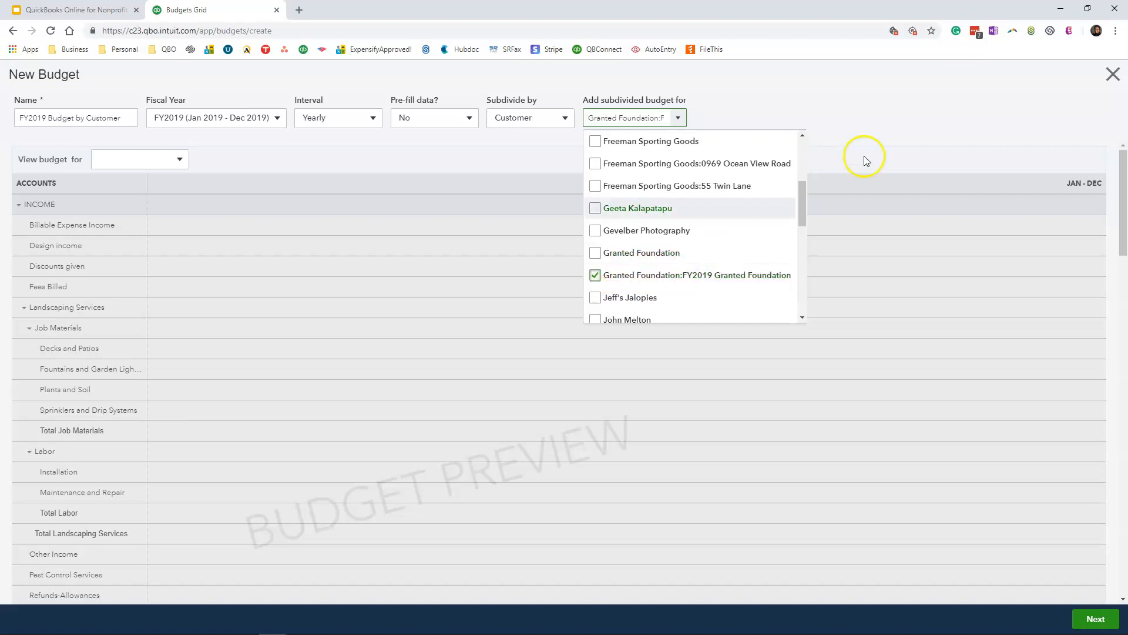
left_click(865, 158)
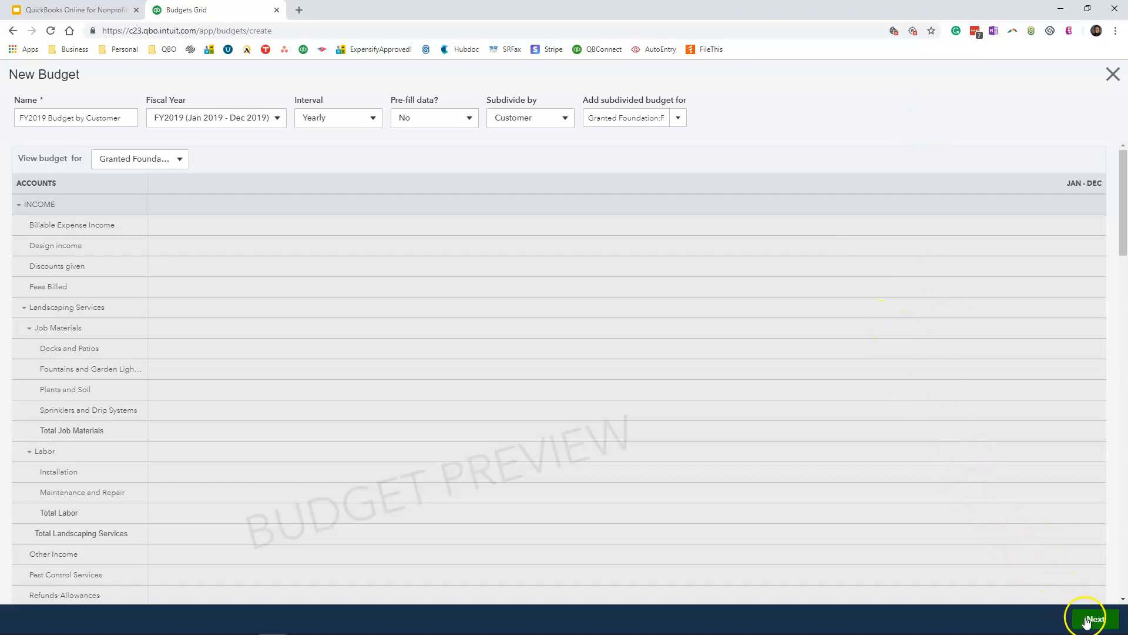
left_click(1093, 619)
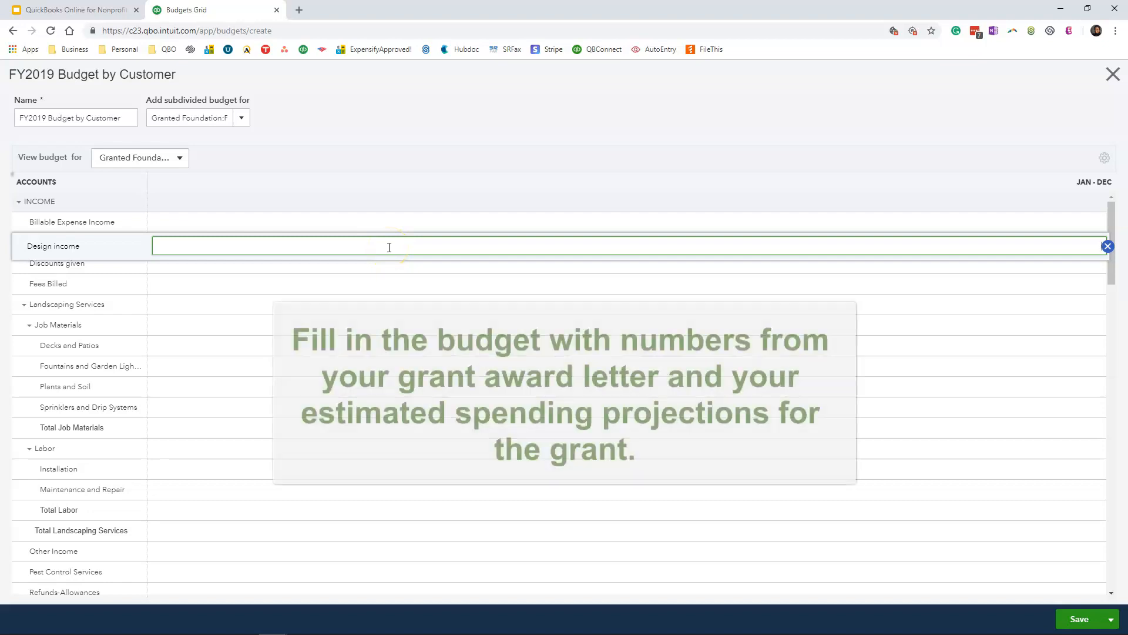
Enter the Granted Foundation amounts, including 600 for Advertising, for 12,600 total expenses
scroll("down", 3)
type("30000")
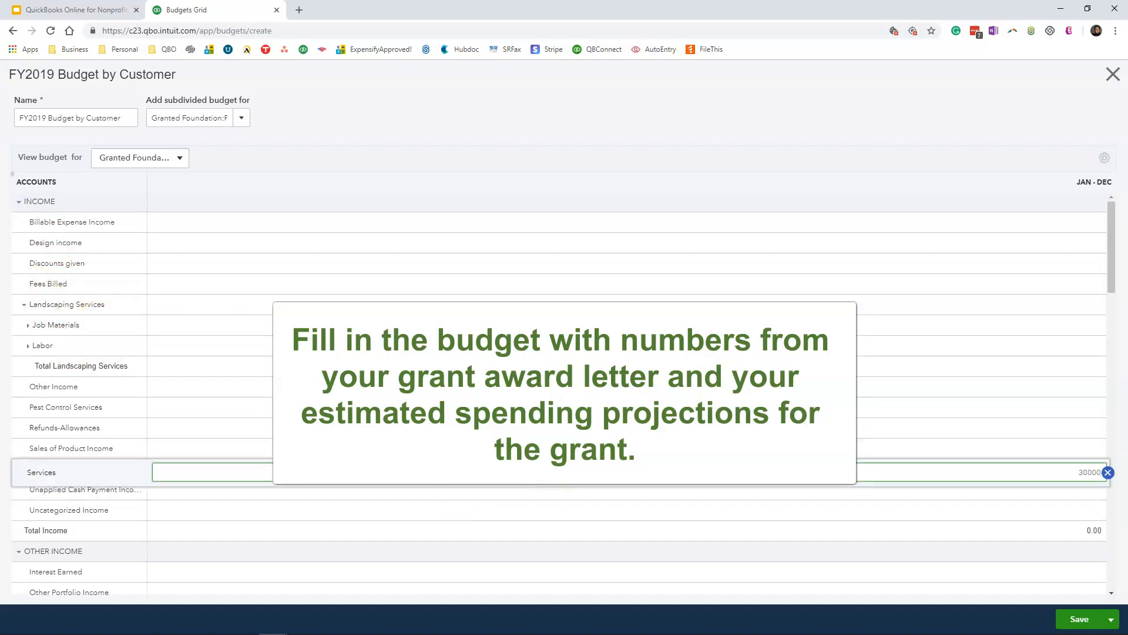
scroll("down", 3)
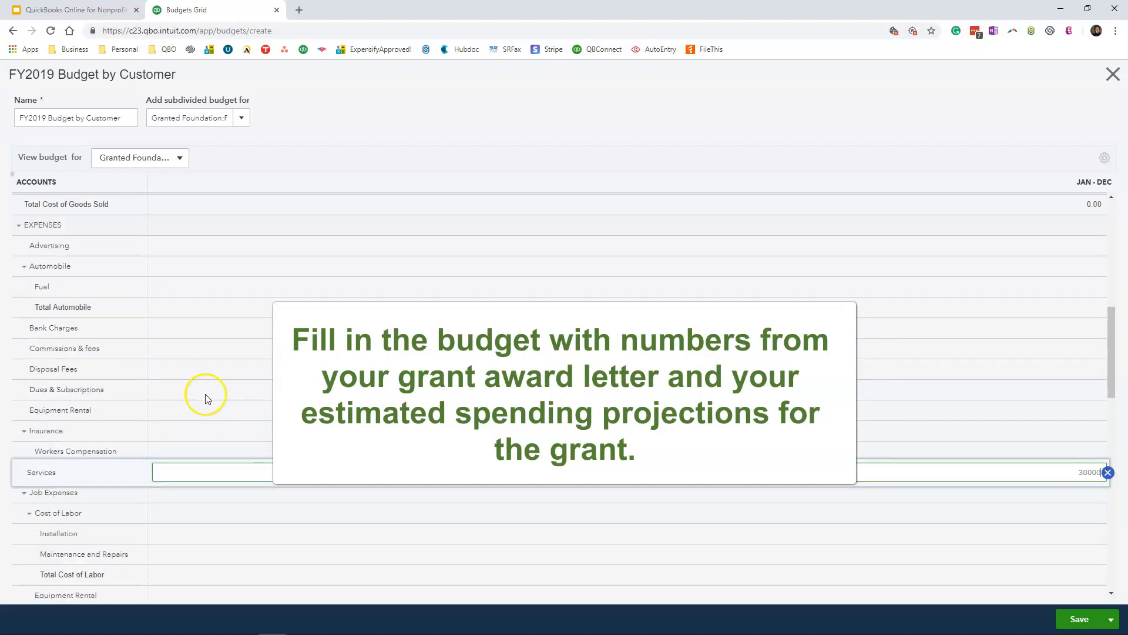
scroll("down", 3)
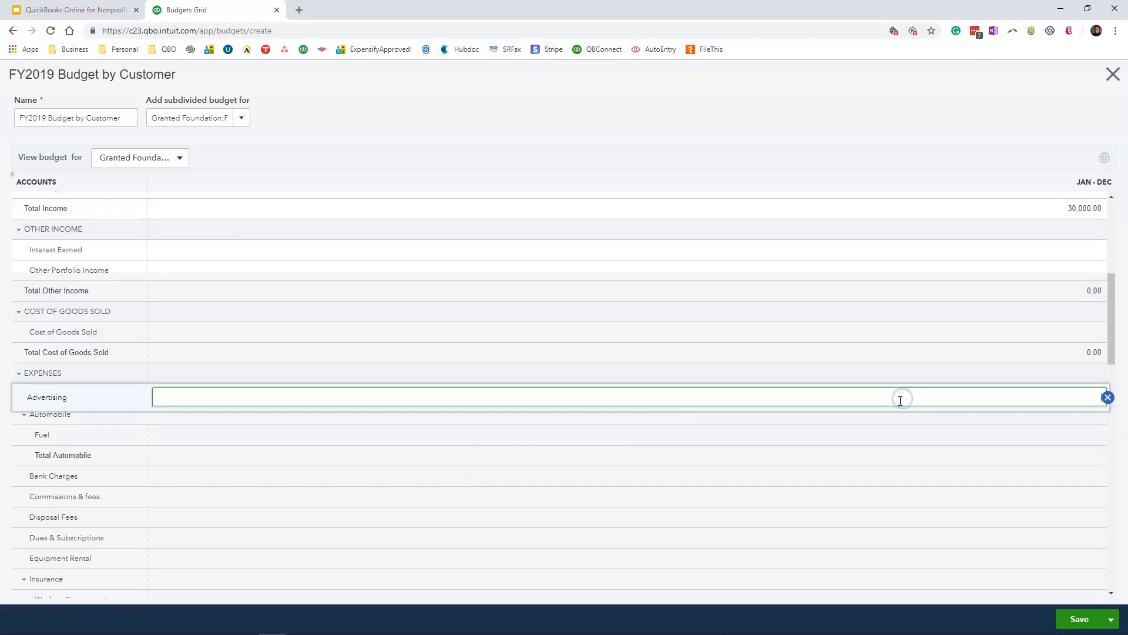
type("600")
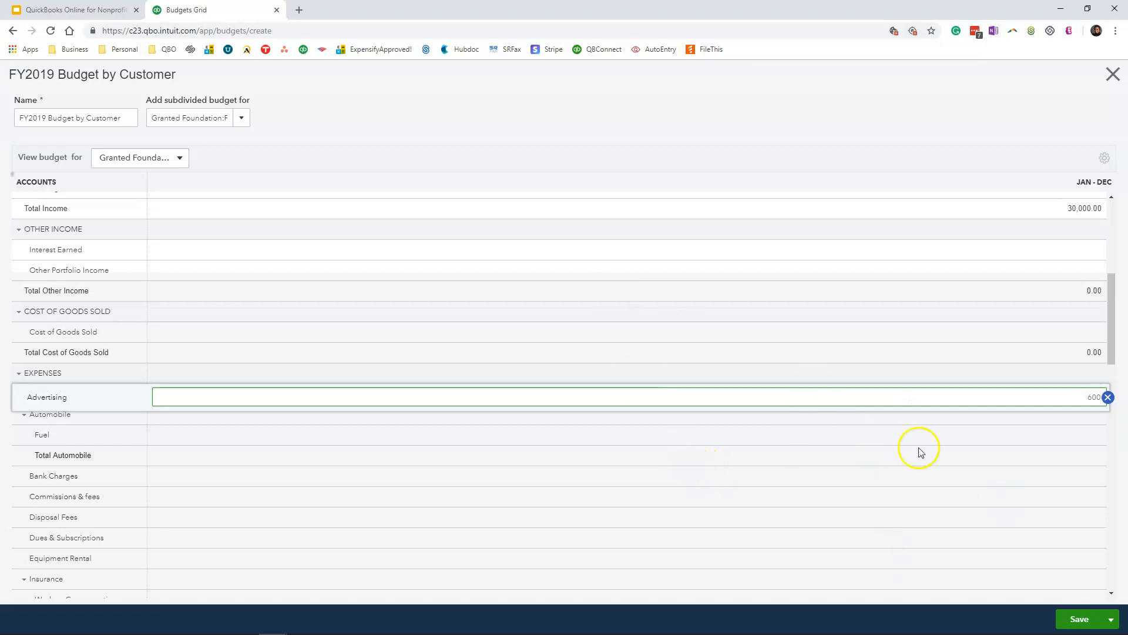
scroll("down", 3)
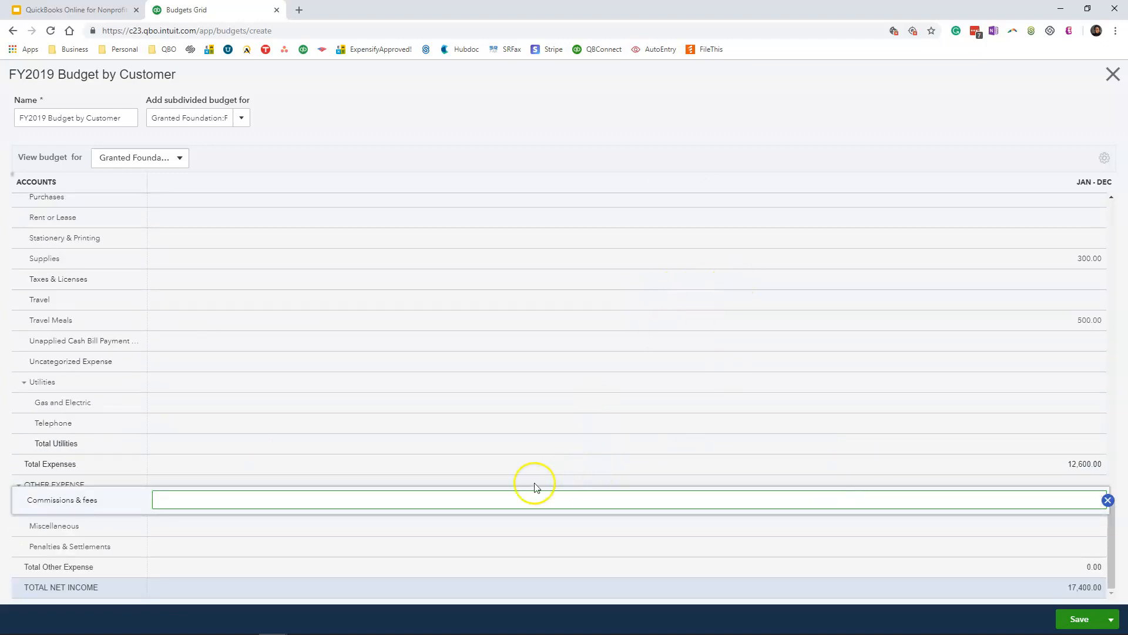
mouse_move(88, 593)
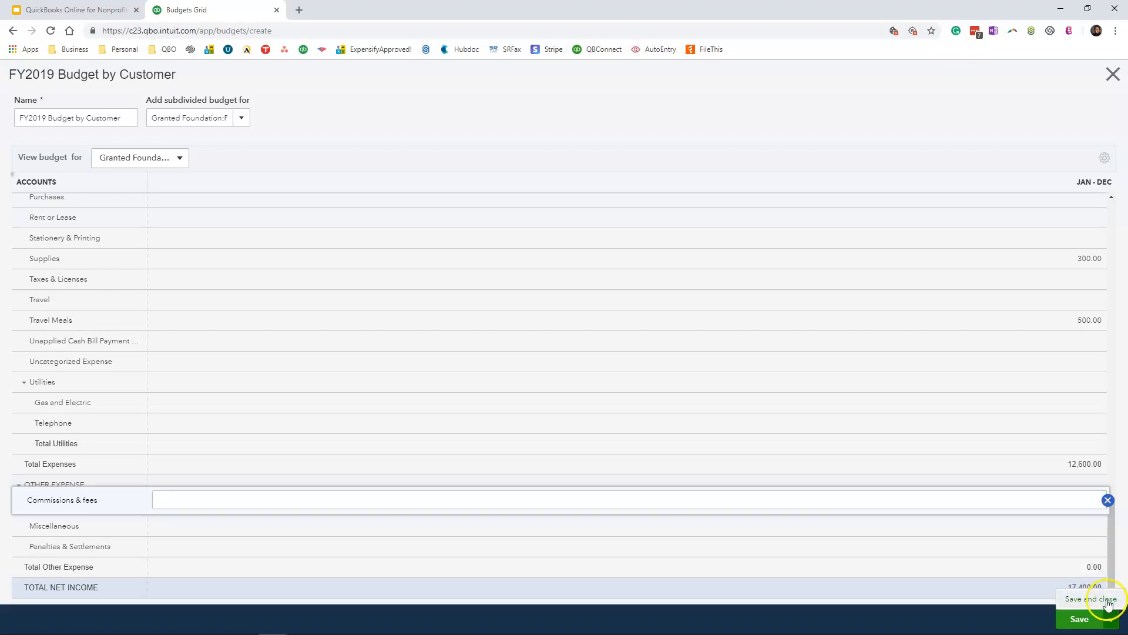
Save and close the FY2019 Budget by Customer, then run its Budget Overview report
left_click(1092, 599)
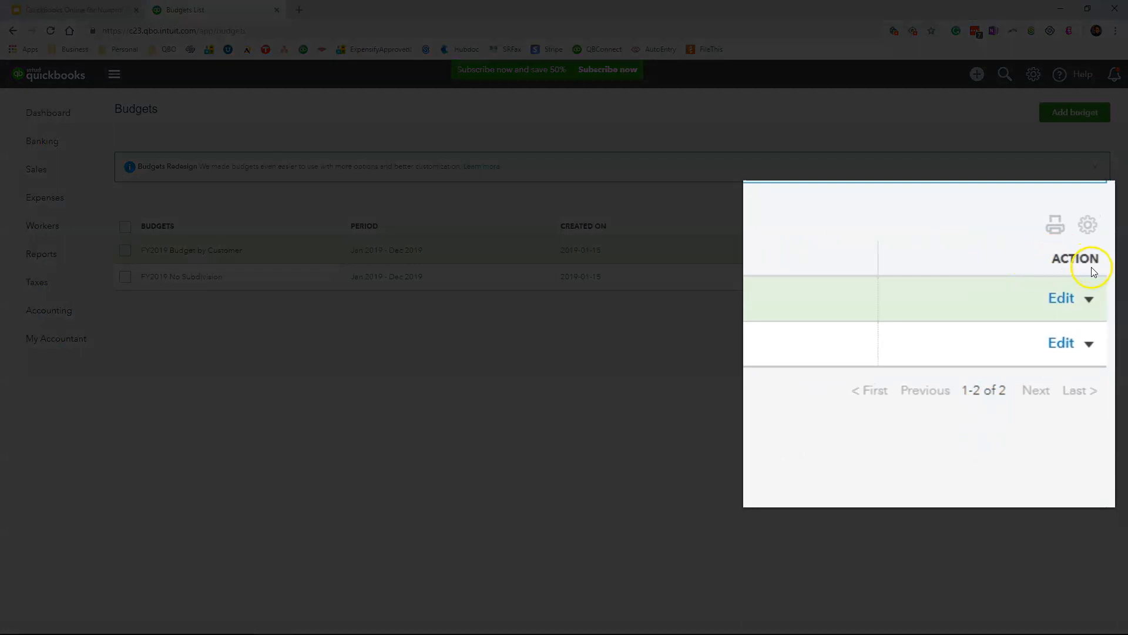
left_click(1089, 298)
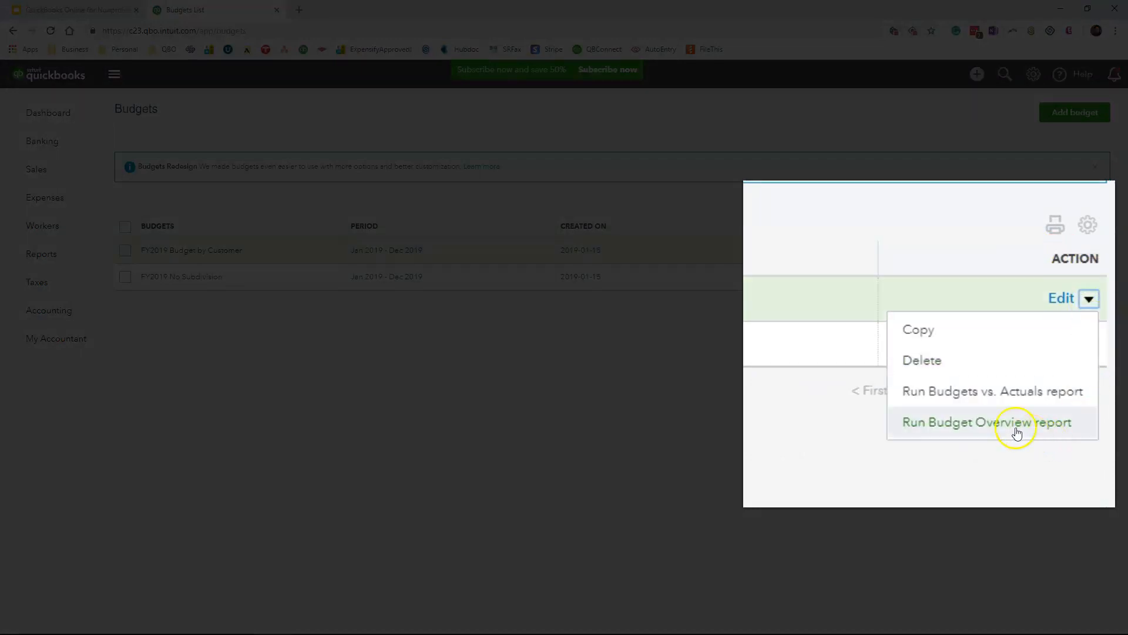
left_click(986, 422)
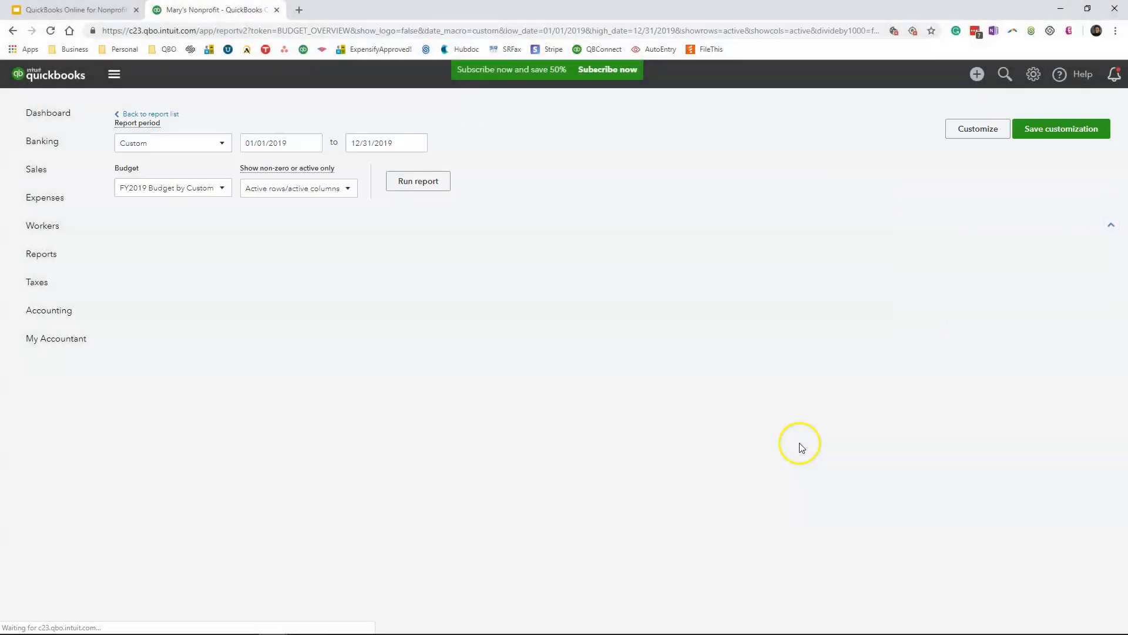
Change the report header title to '2019 Budget By Granted Foundation'
left_click(417, 180)
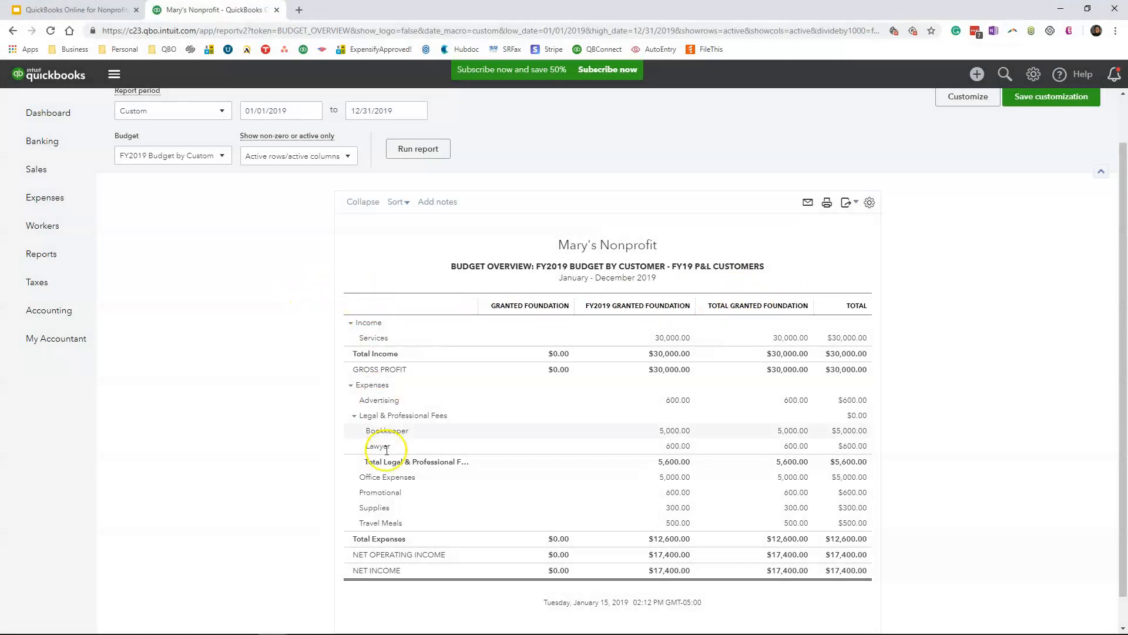
mouse_move(360, 493)
type("2019")
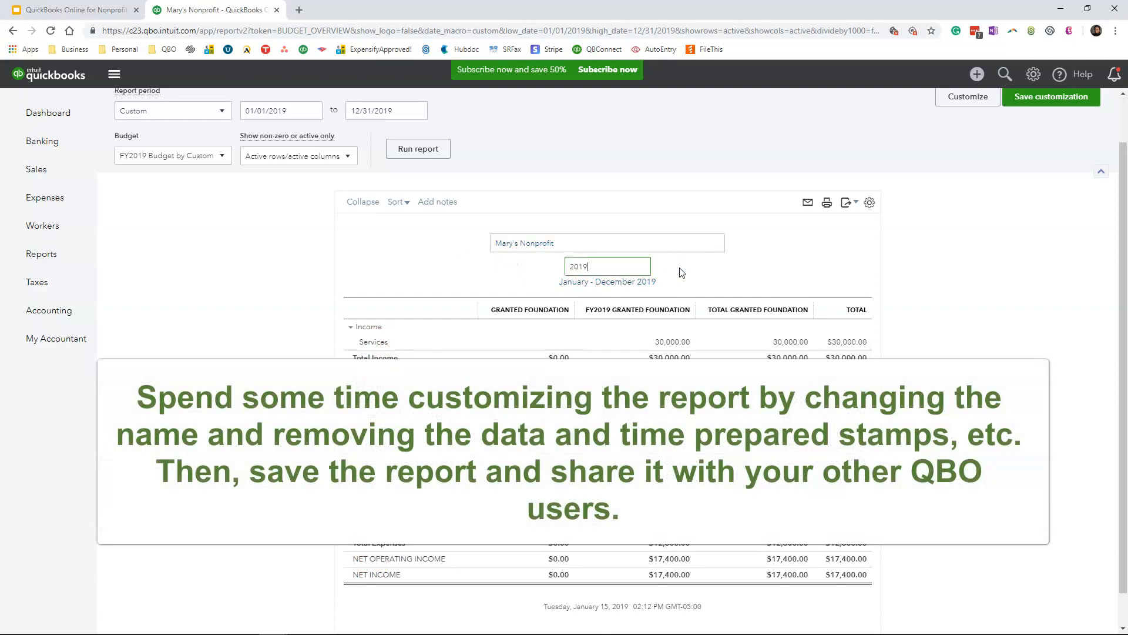
type("Budget By Granted Foundation")
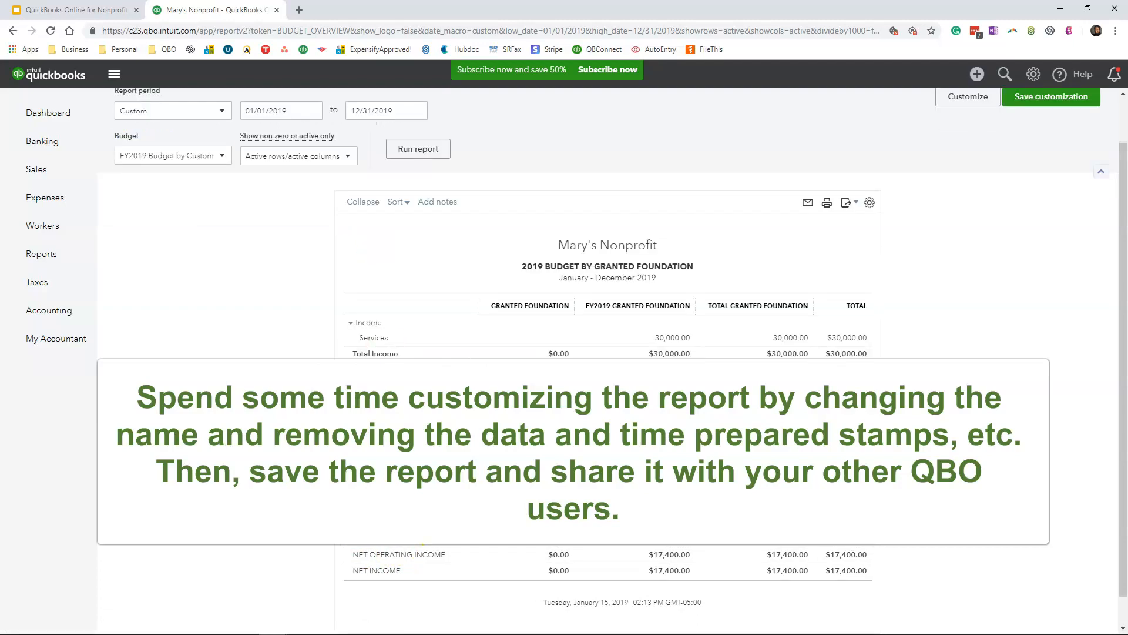
Show amounts without cents and save the report as a custom report shared with All users
left_click(967, 96)
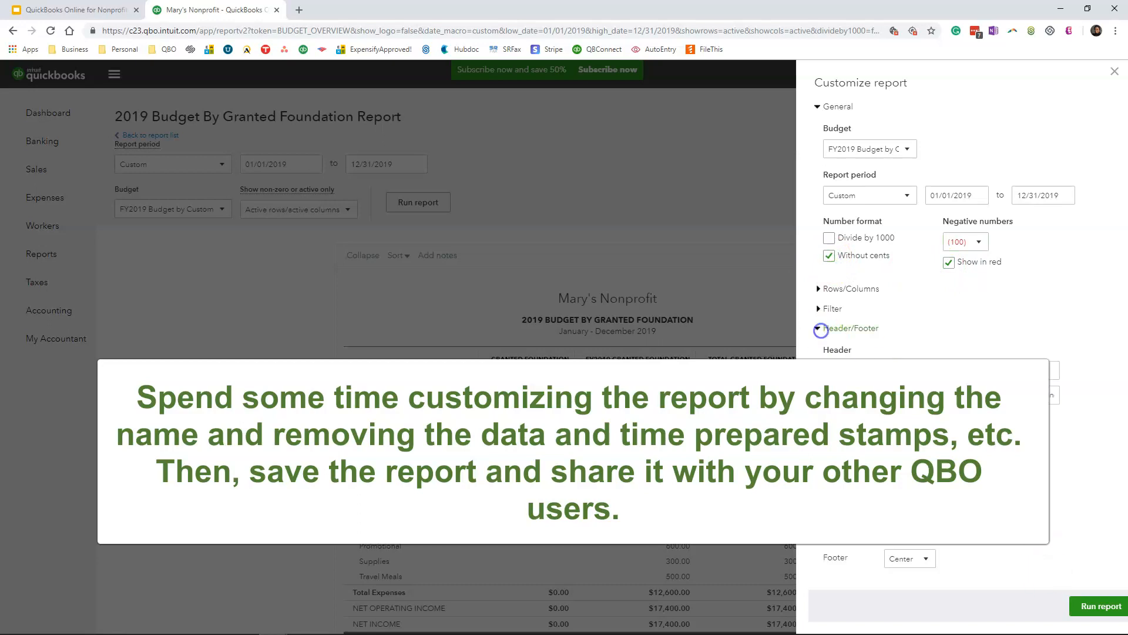
left_click(1114, 71)
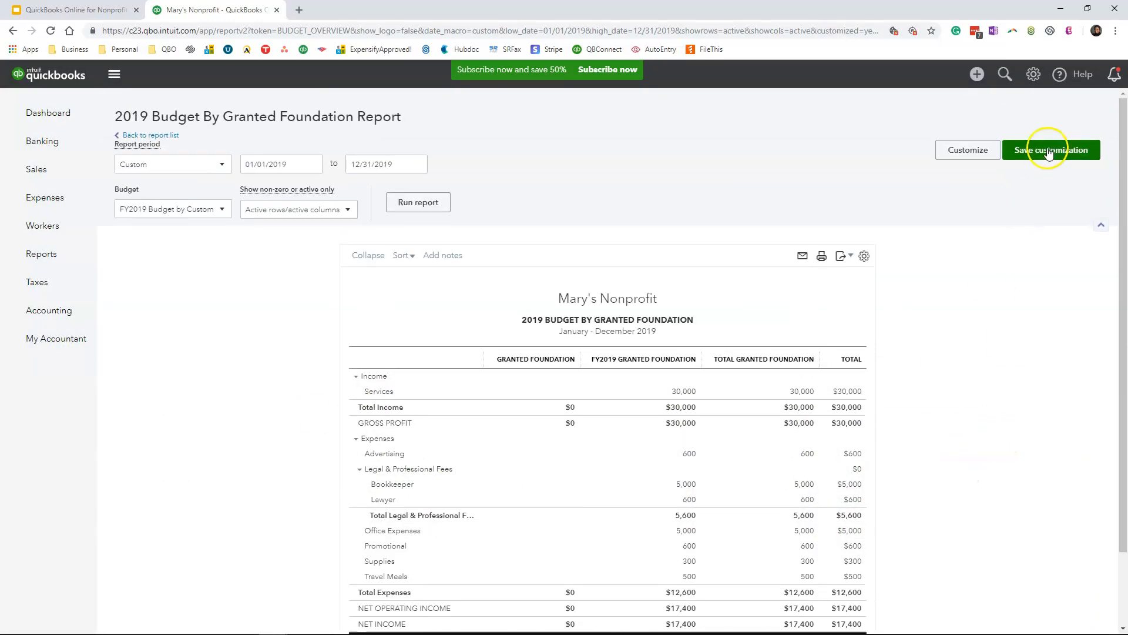
left_click(1050, 150)
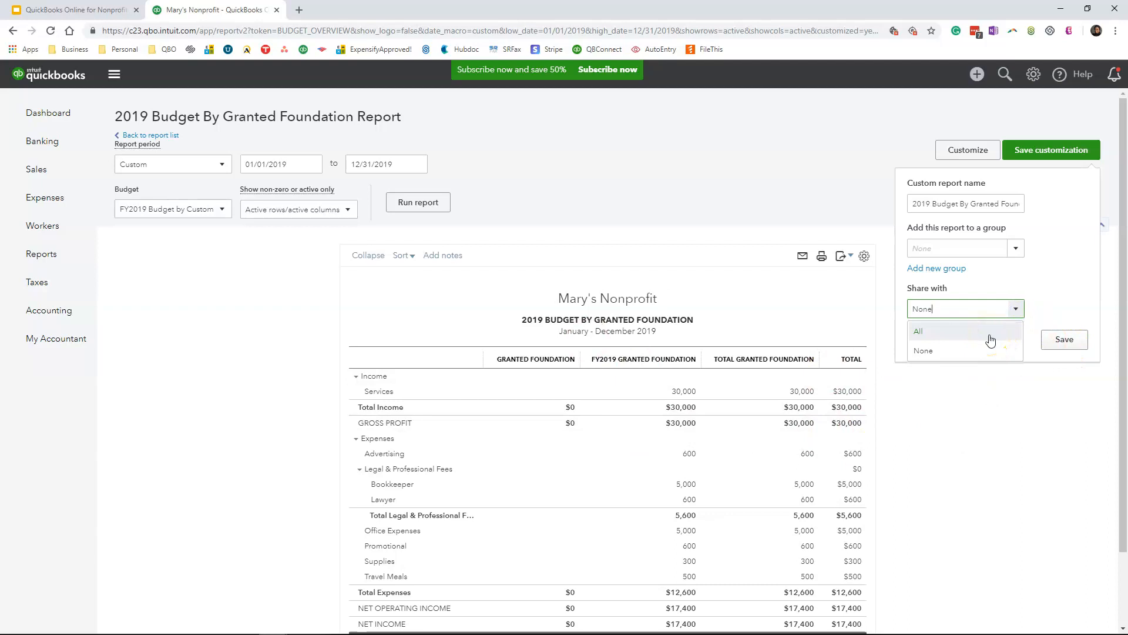
left_click(1063, 339)
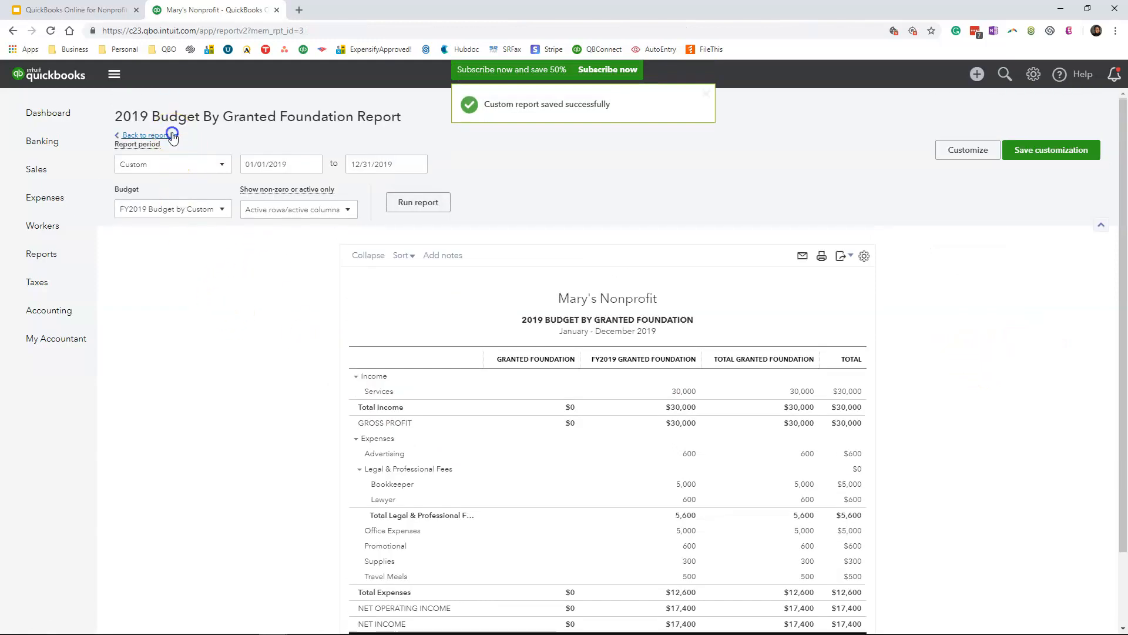
Go back to the report list to see the Custom Reports tab, then reopen Reports
left_click(144, 135)
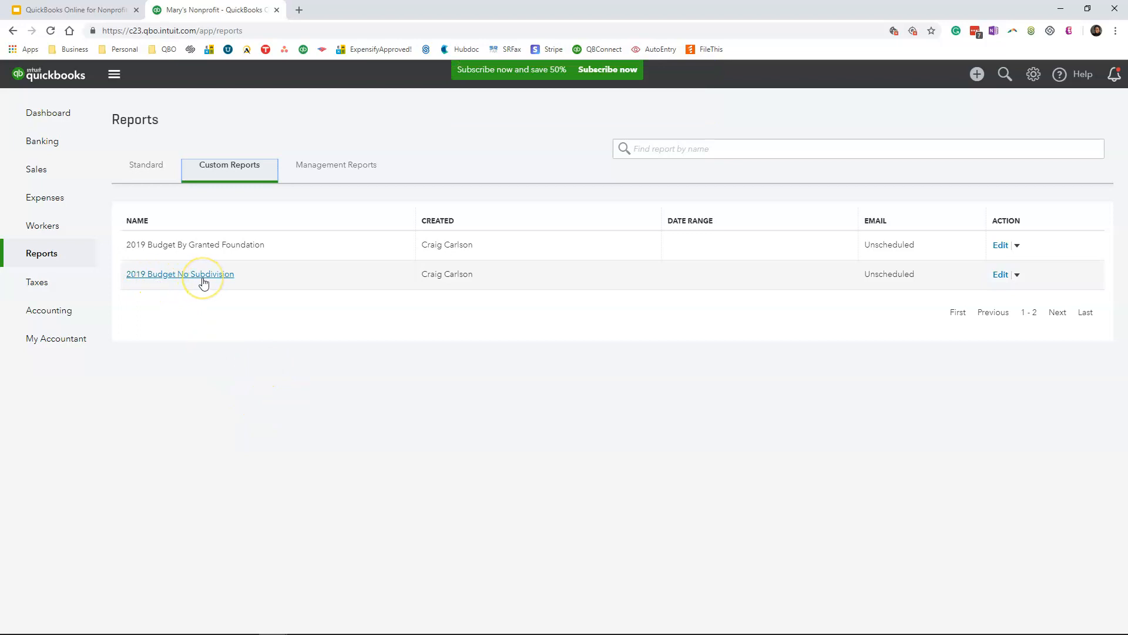
mouse_move(237, 280)
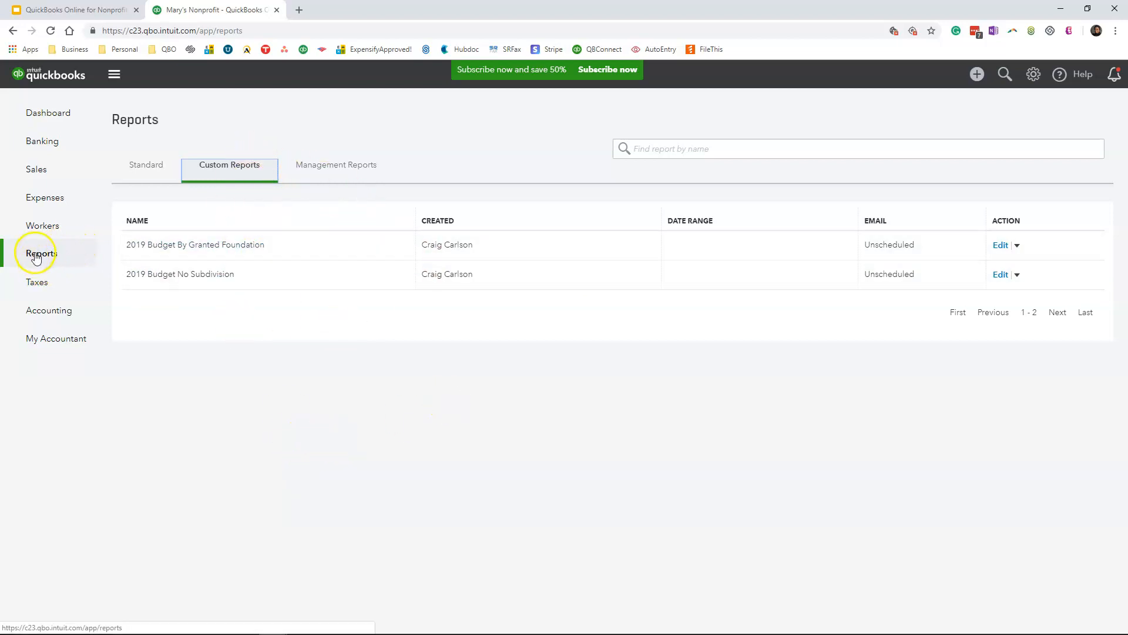
mouse_move(41, 254)
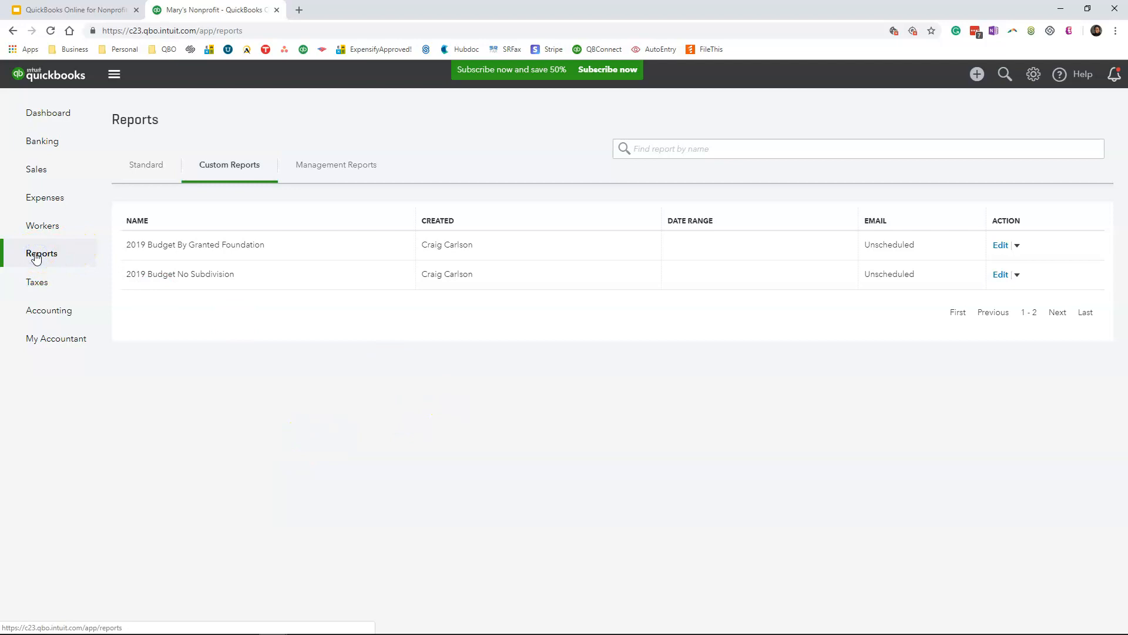
left_click(41, 254)
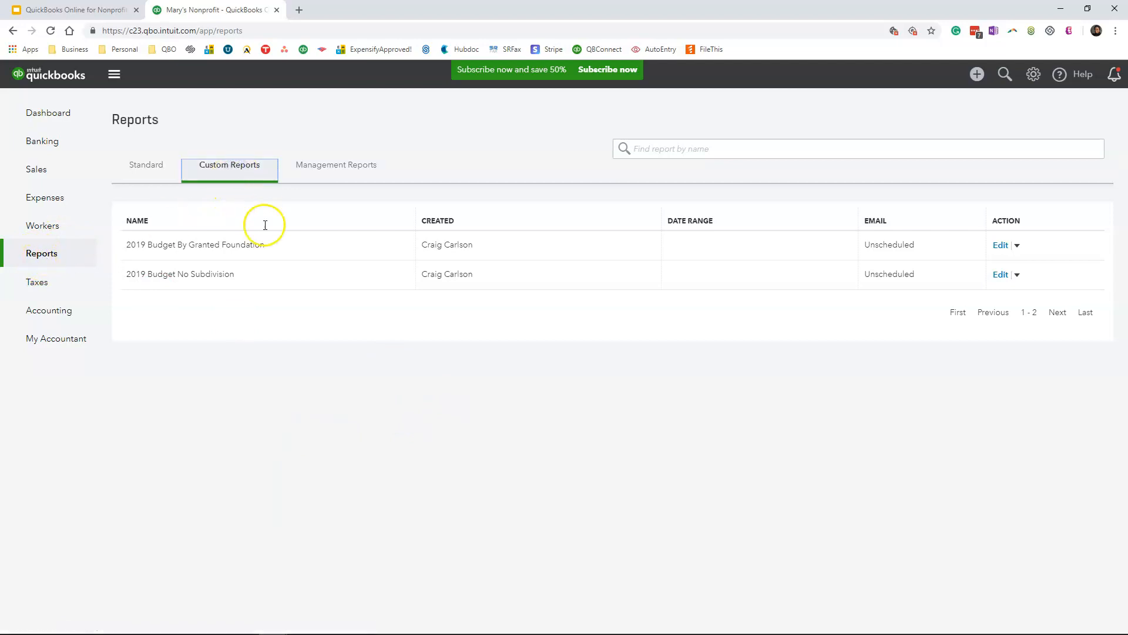
mouse_move(263, 244)
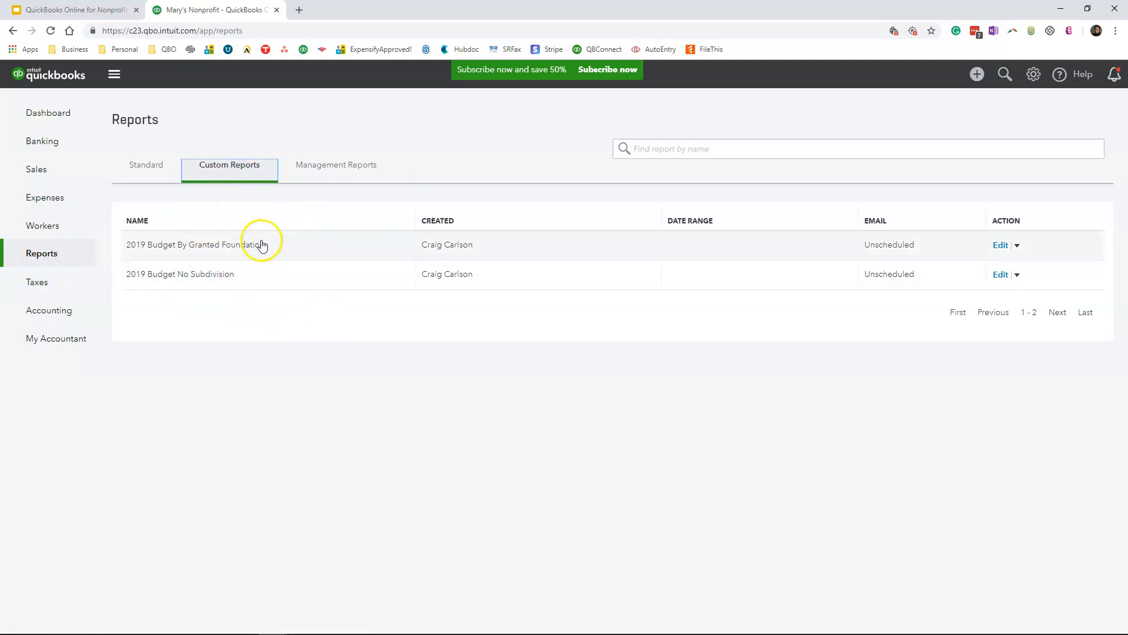